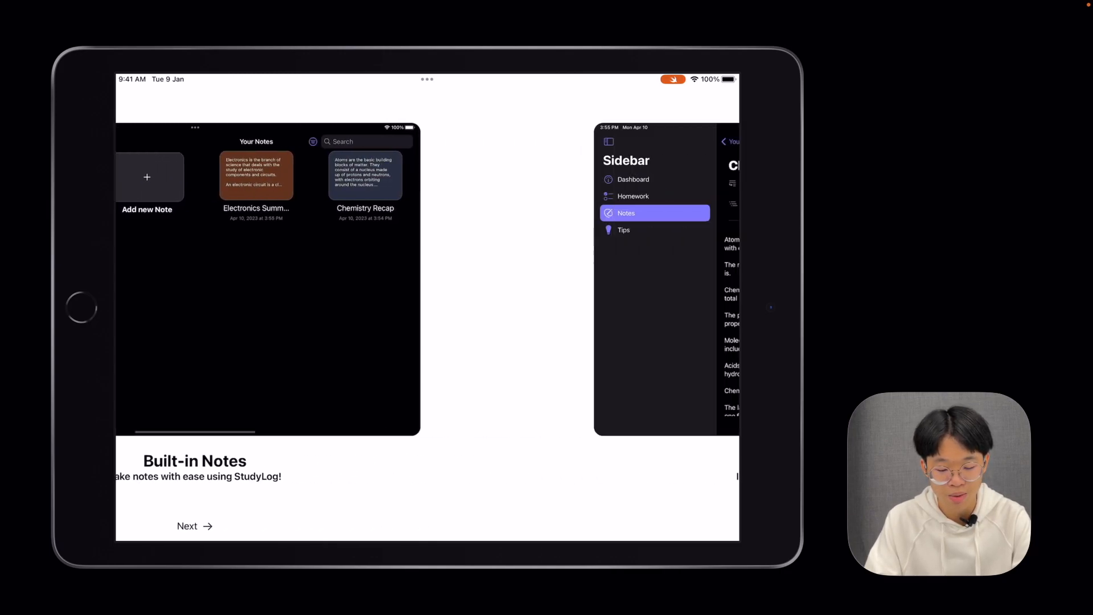
Skip through the onboarding pages and continue into the empty Dashboard
click(195, 526)
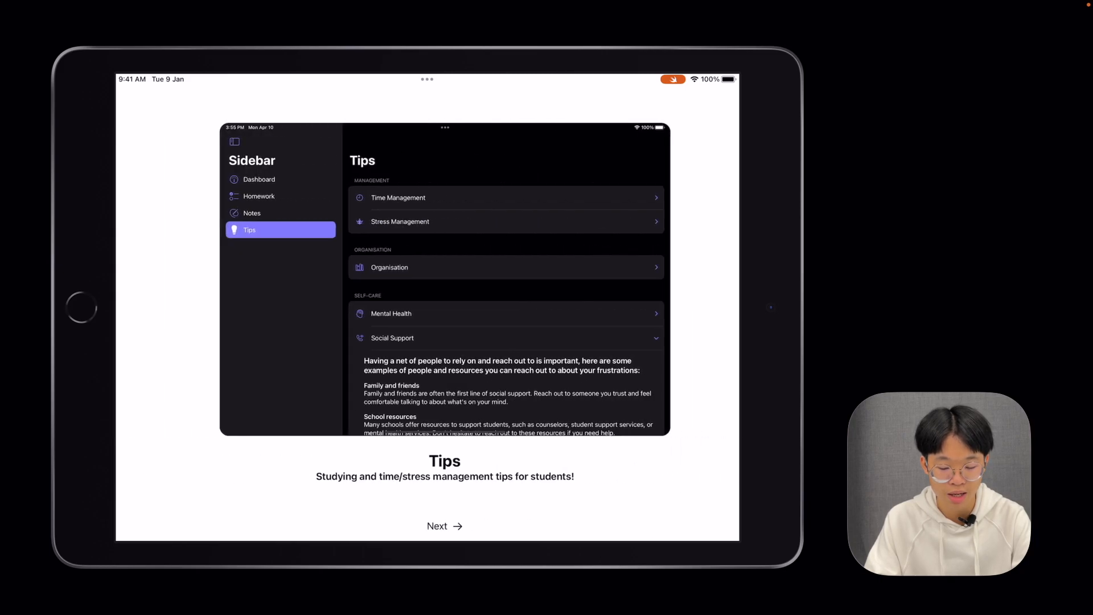
click(444, 526)
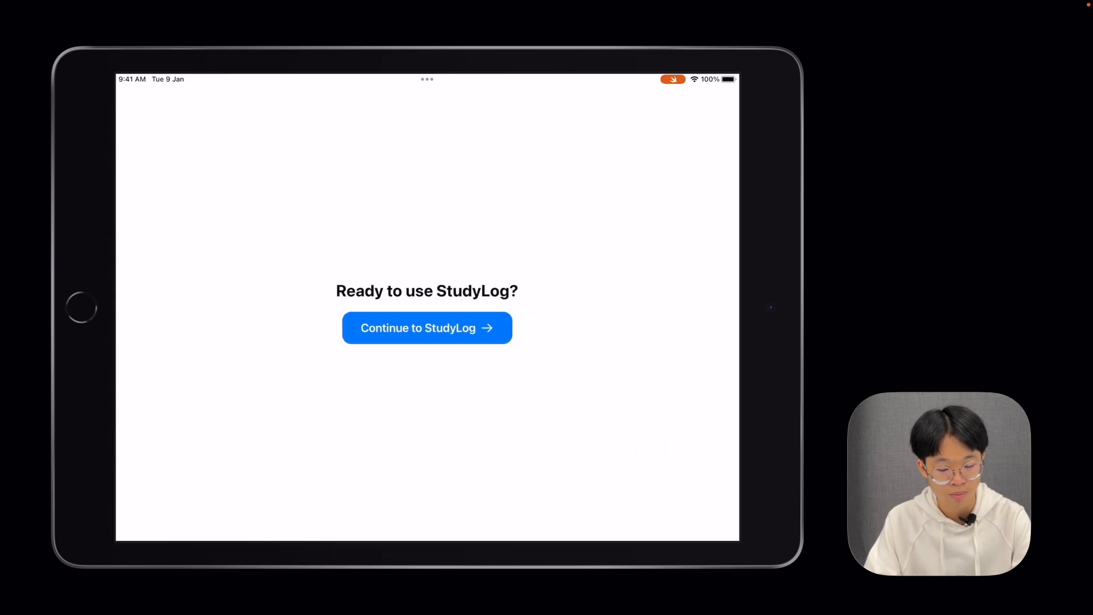
click(425, 328)
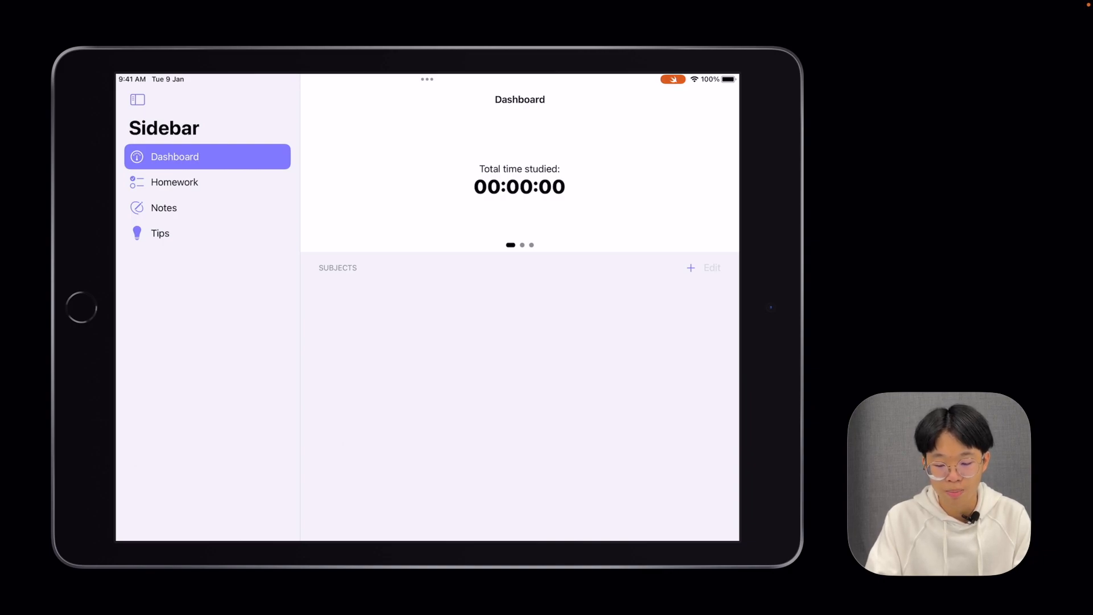
Create a new subject named Computing with an orange colour
click(690, 268)
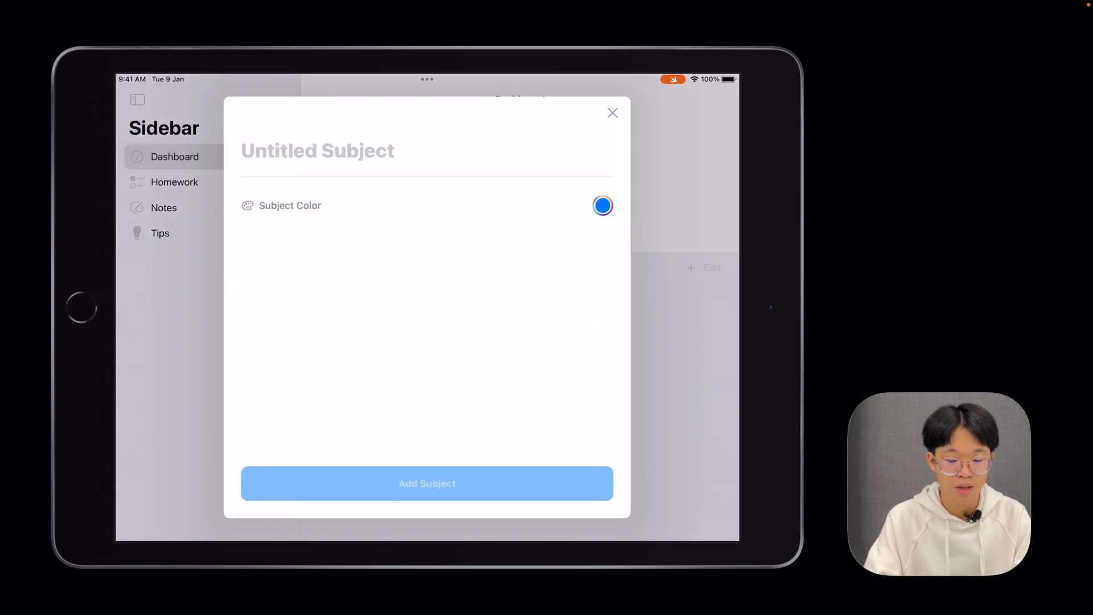
text(Cm)
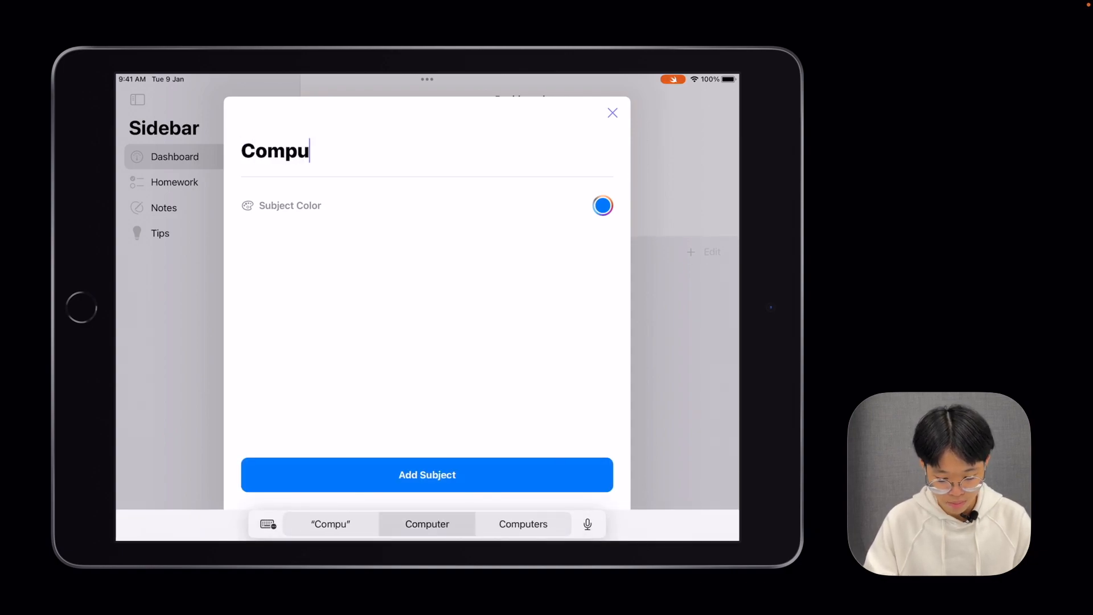
click(601, 205)
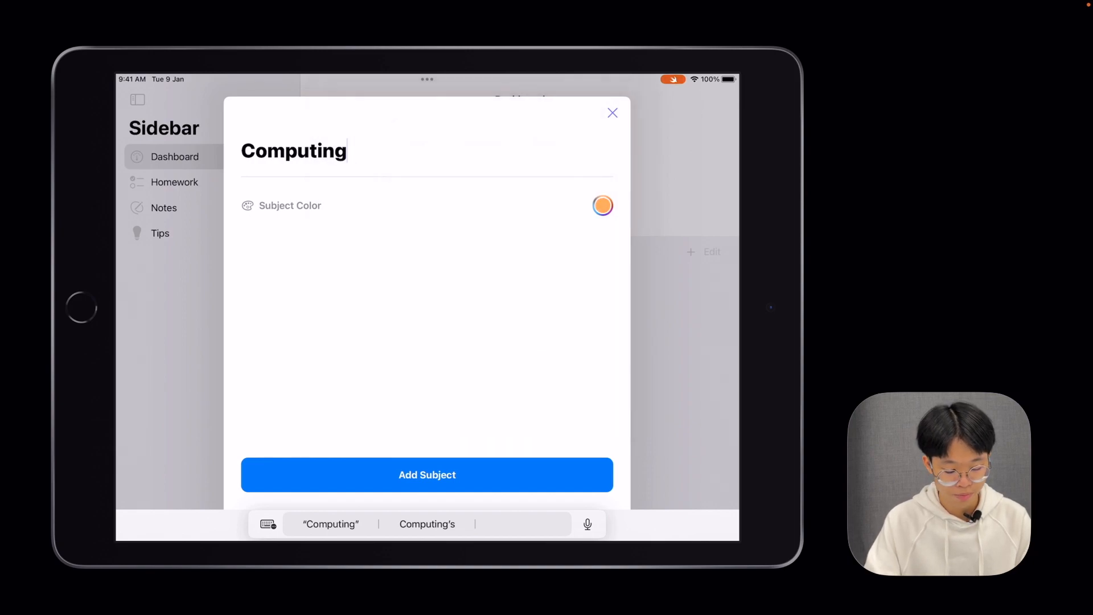
click(427, 475)
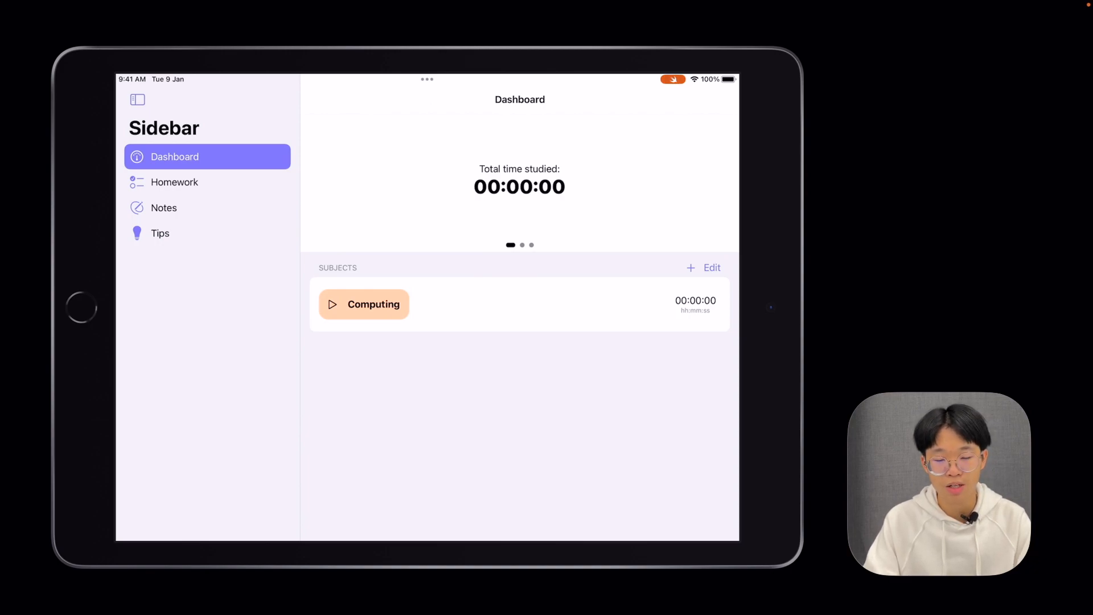
Run and stop the Computing timer for a 13-second session, then go to Homework
click(333, 304)
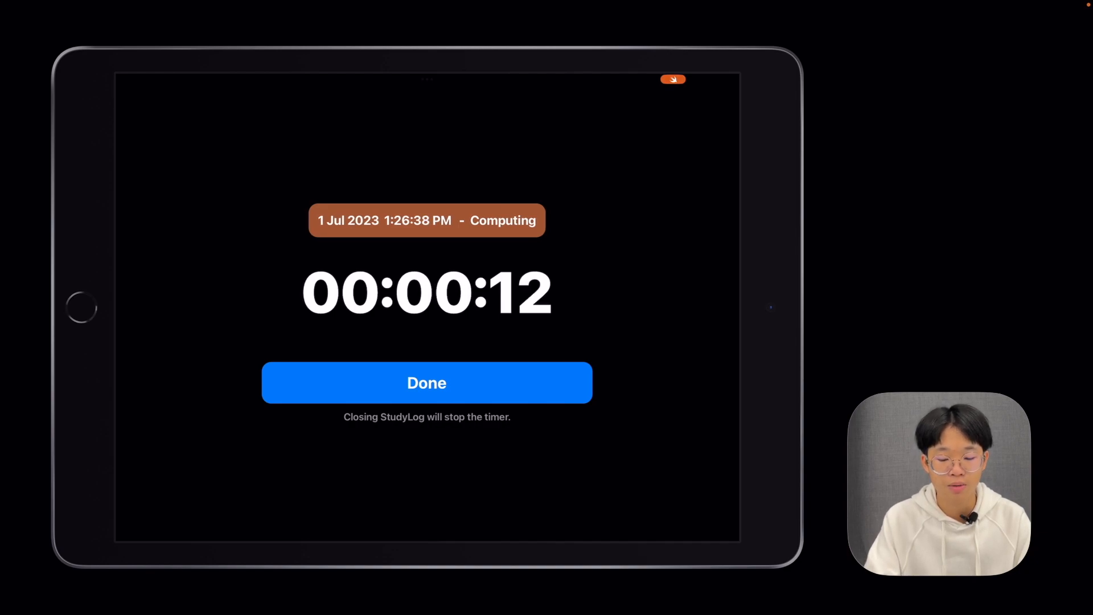
click(426, 383)
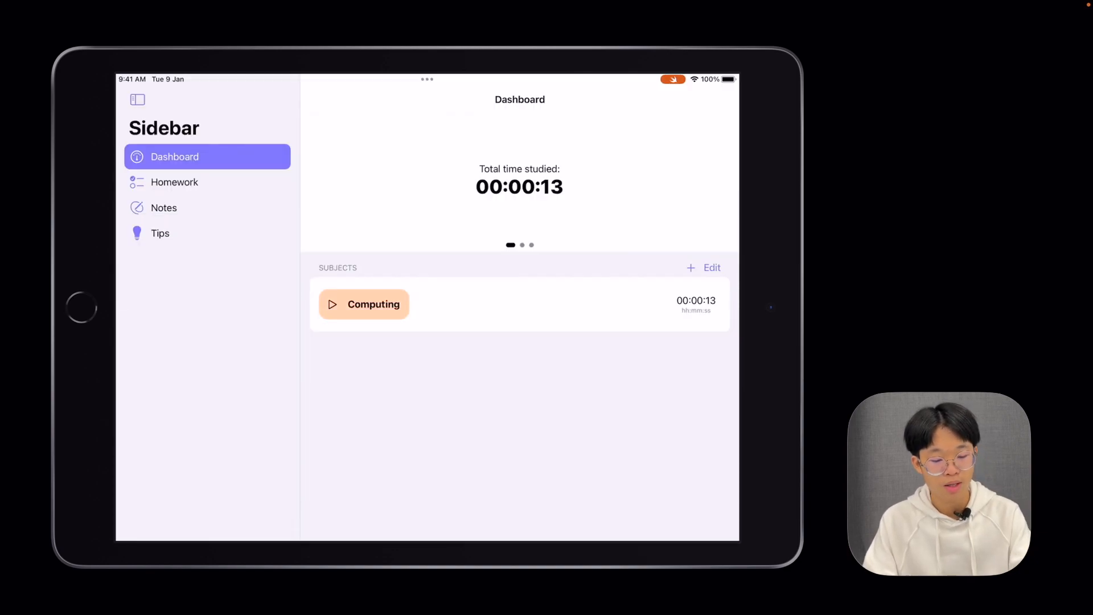
click(174, 182)
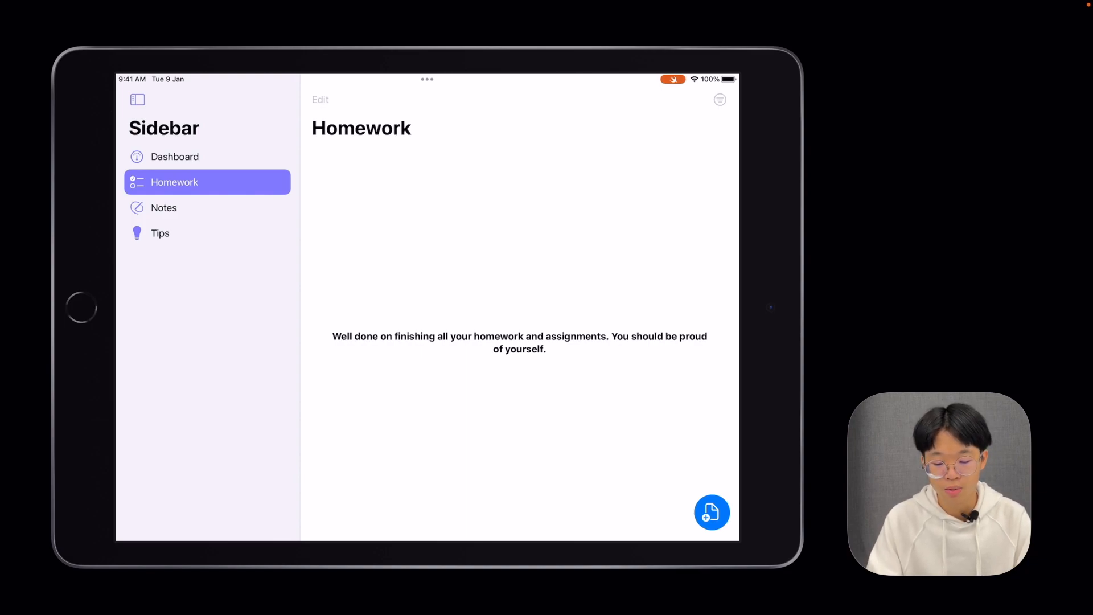
Draft a homework titled 'Physics worksheet' described 'Don't finish question 2'
click(711, 511)
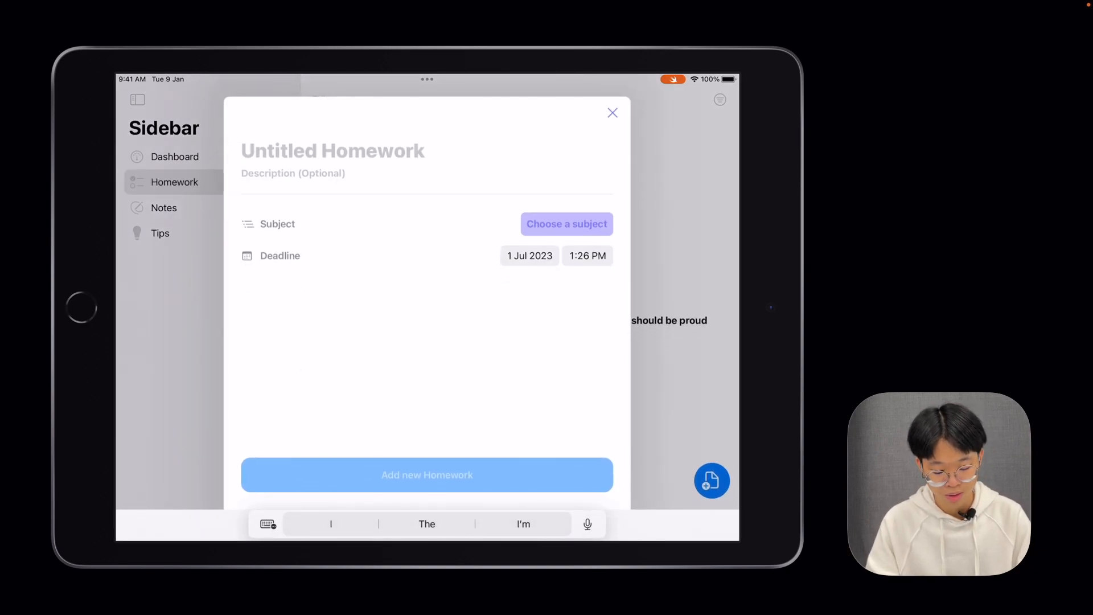
text(Physics worksheet)
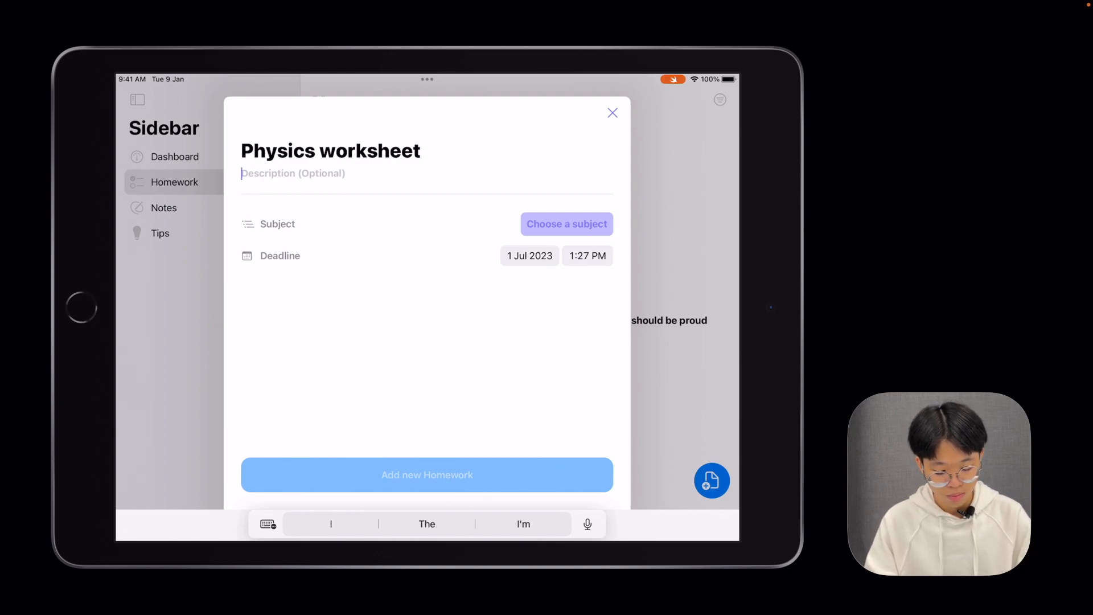
text(DOnt fini)
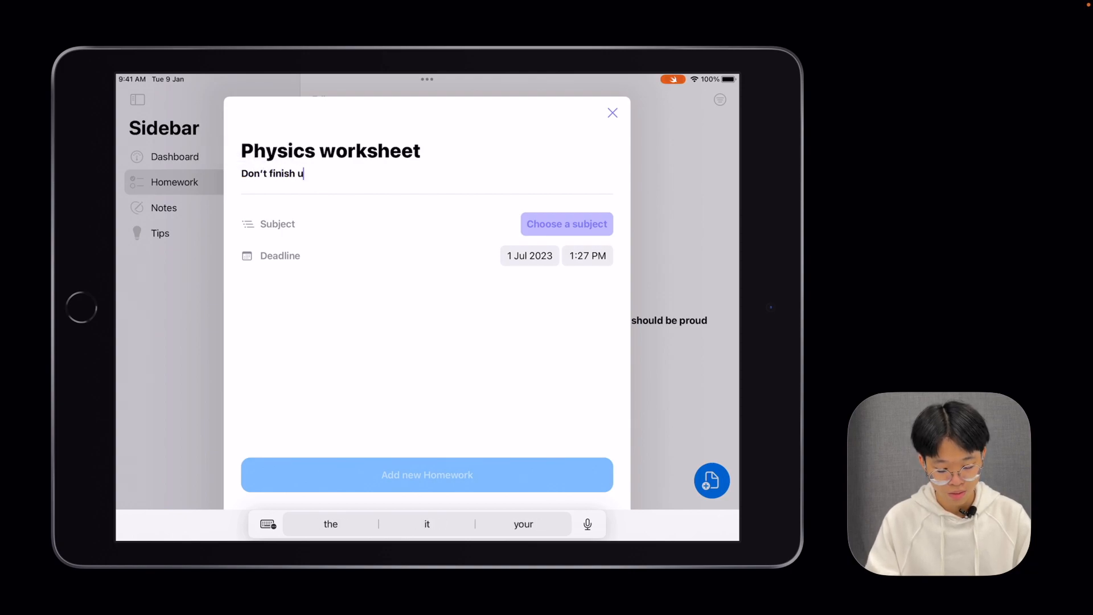
text(ques)
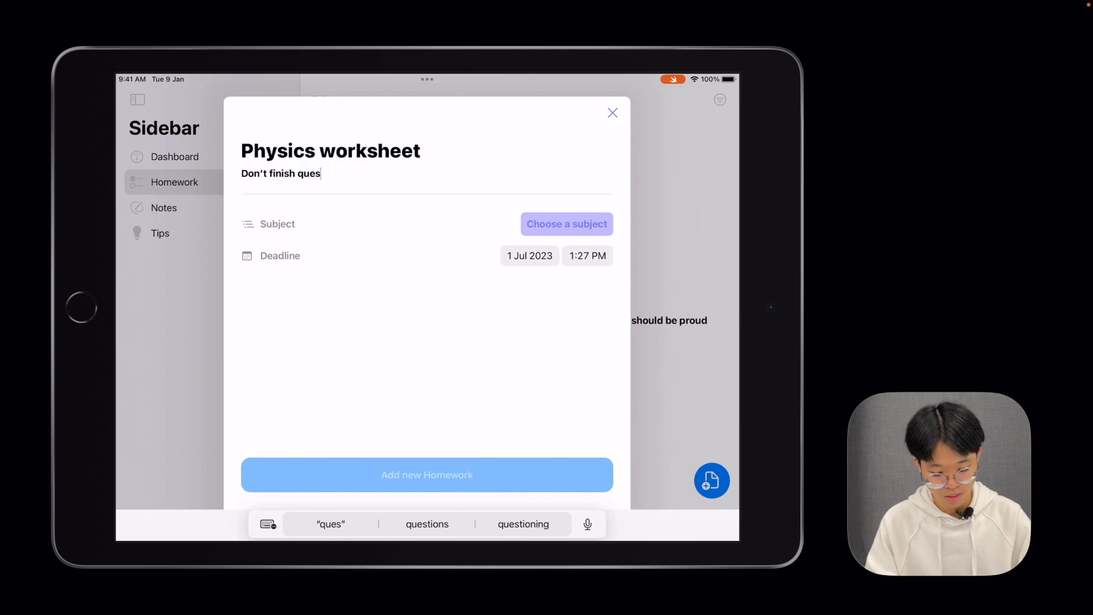
text(tion 2)
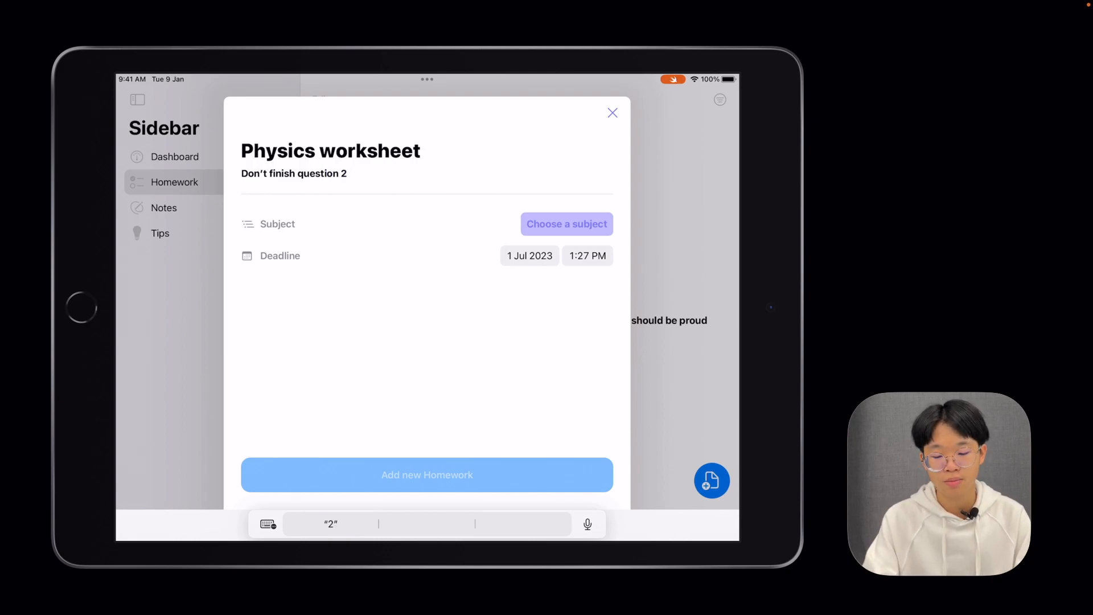
Assign a newly created Physics subject and save the Physics worksheet homework
click(566, 224)
text(P)
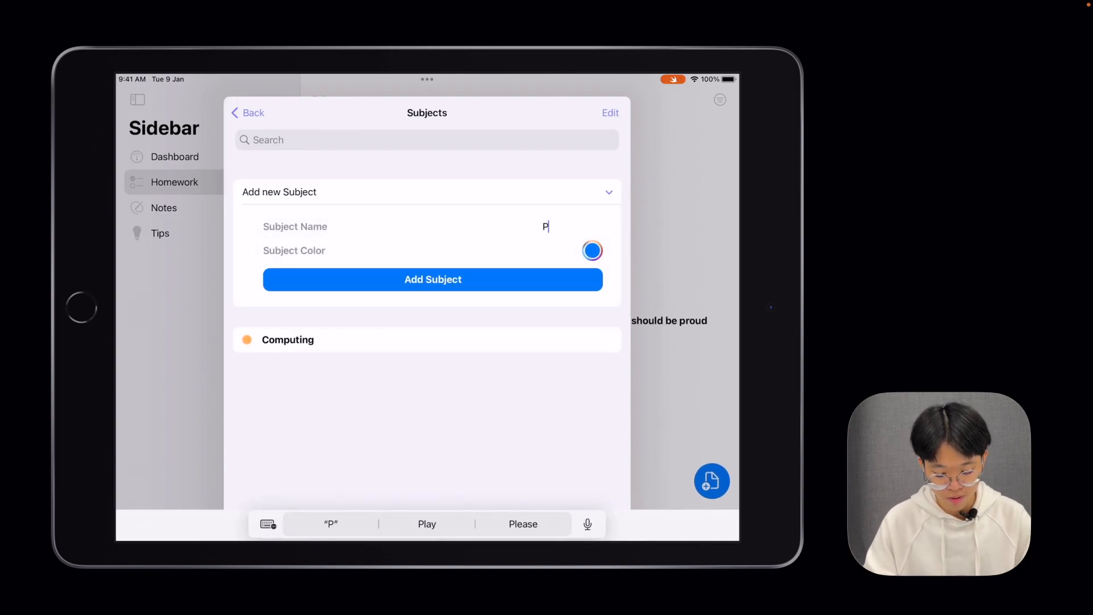
text(hysics)
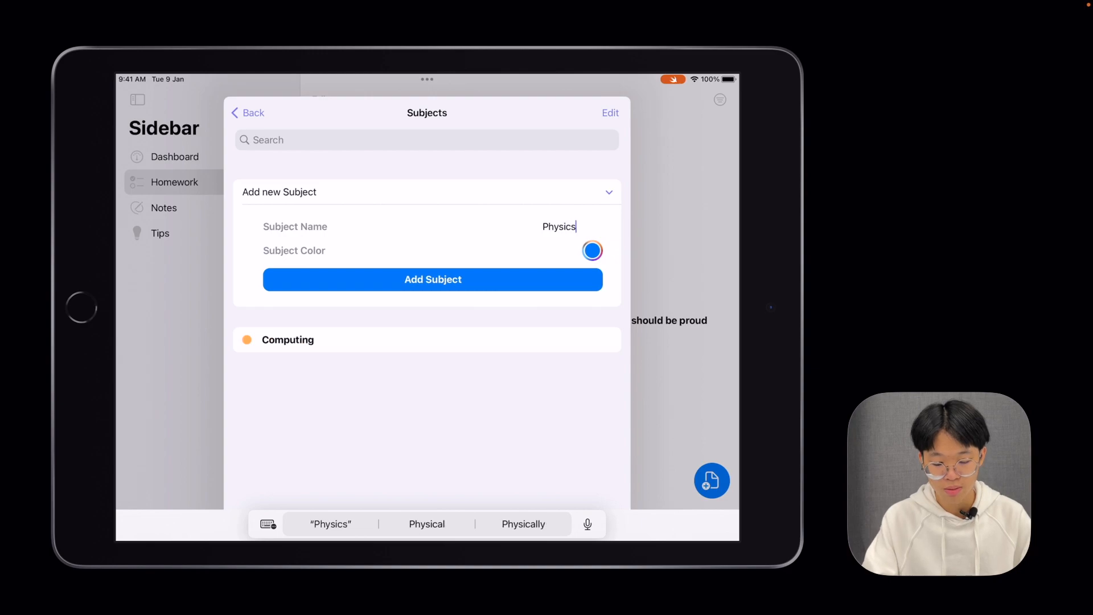
click(592, 251)
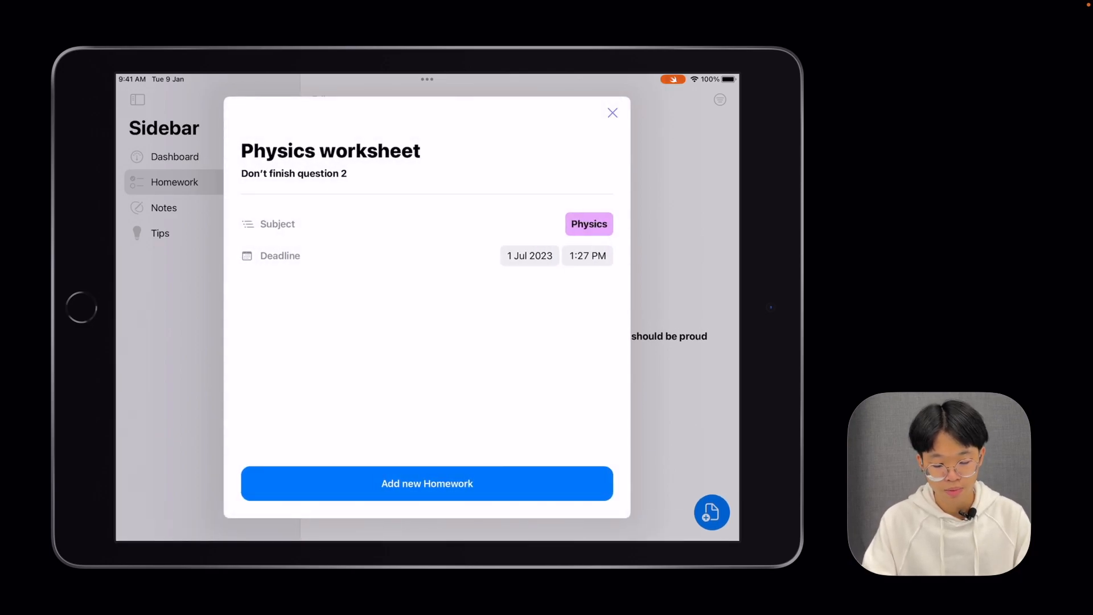
click(612, 113)
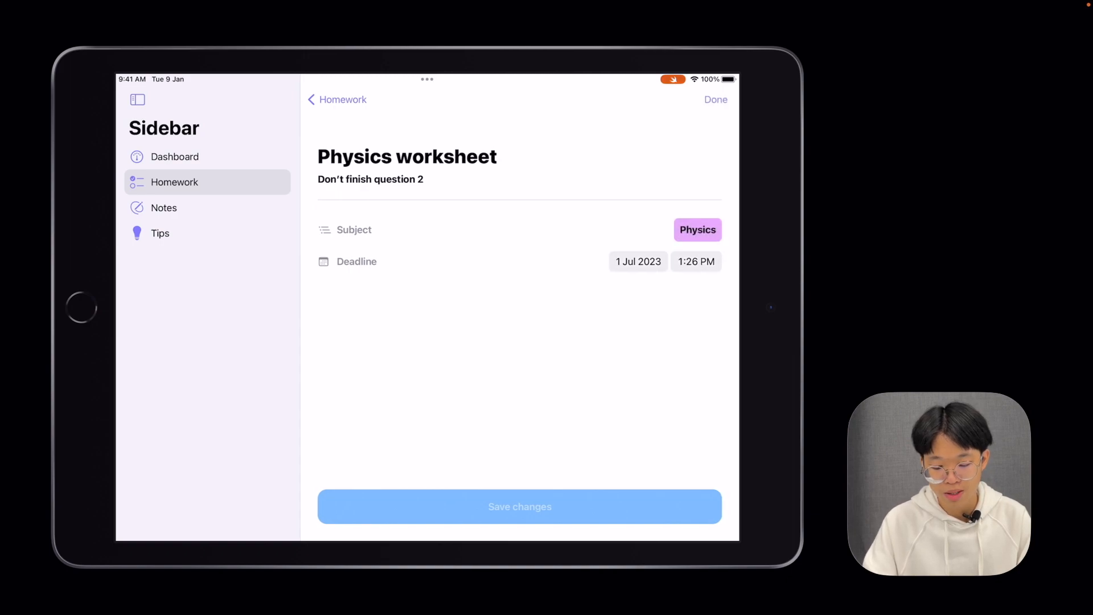
Check the deadline time picker and scroll its wheel
click(695, 262)
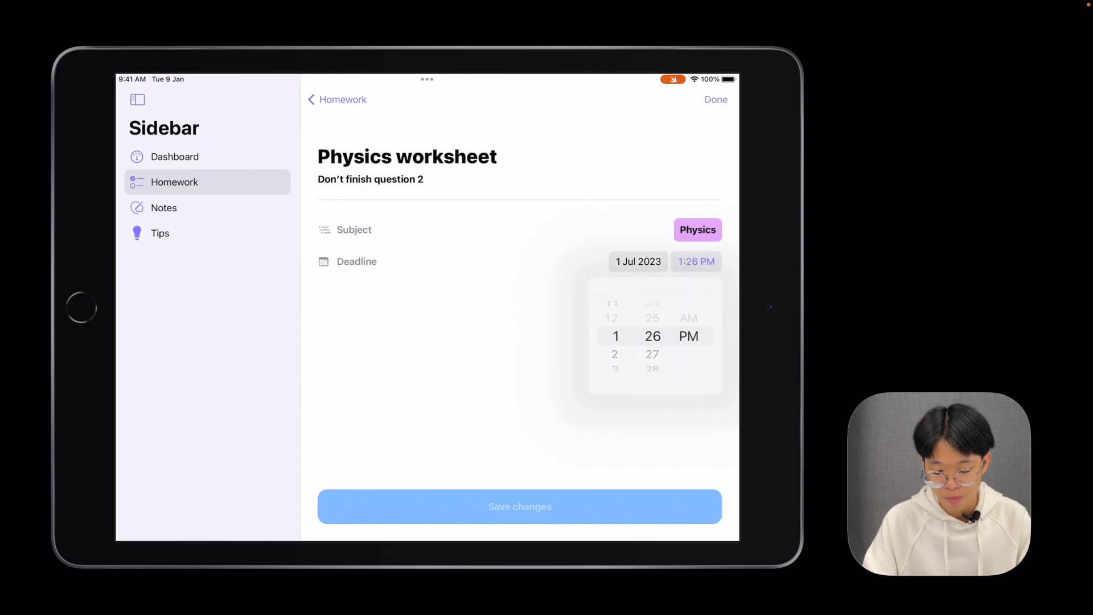
scroll(down, 3)
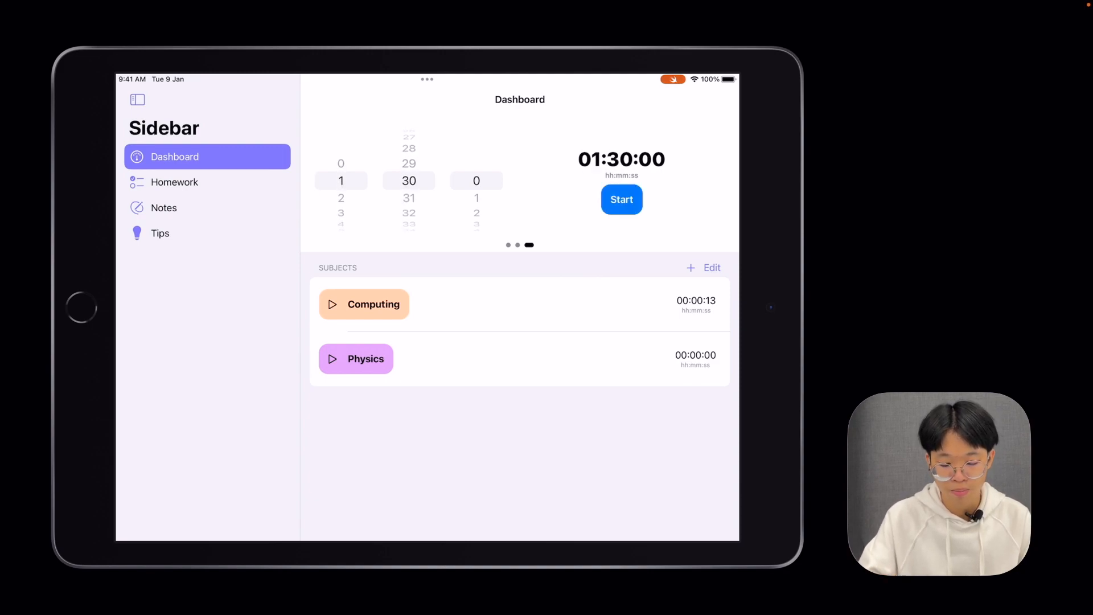
Start and dismiss the 1:30:00 timer, then go to Notes
click(620, 200)
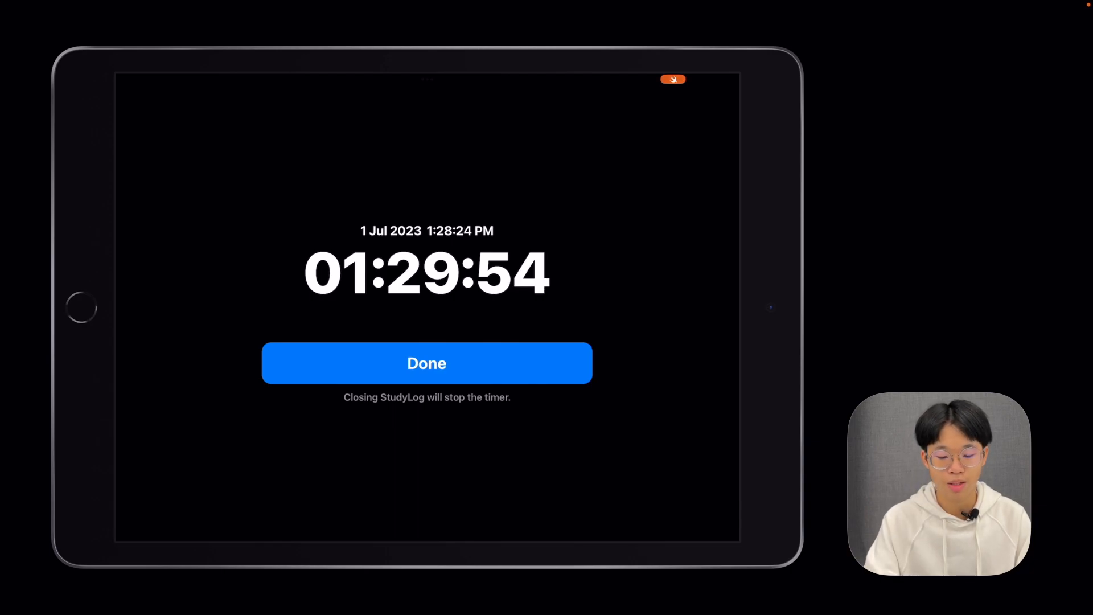
click(425, 362)
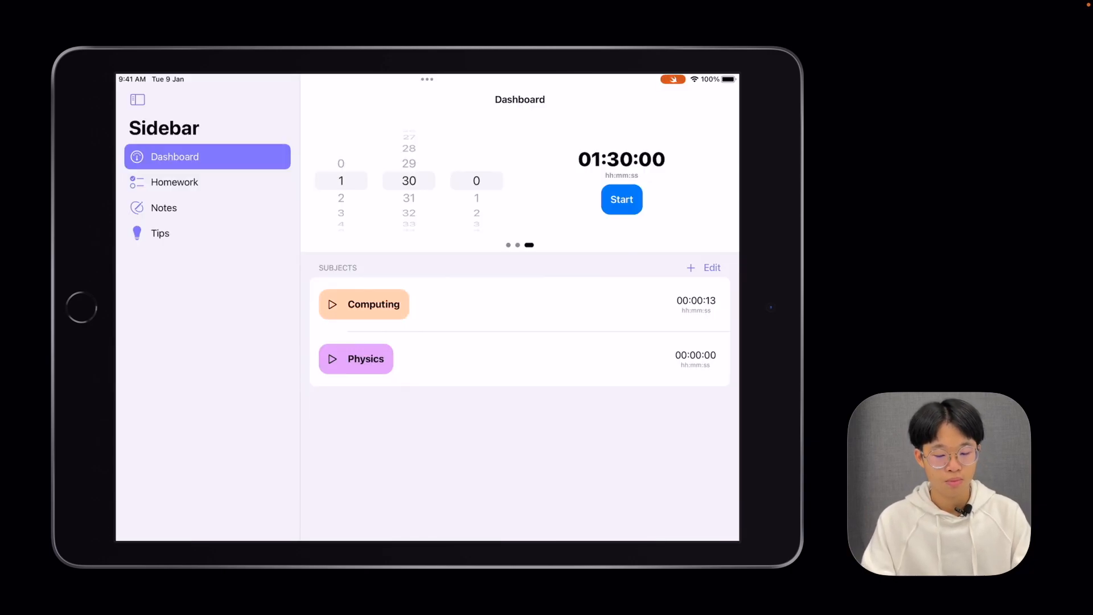
click(164, 207)
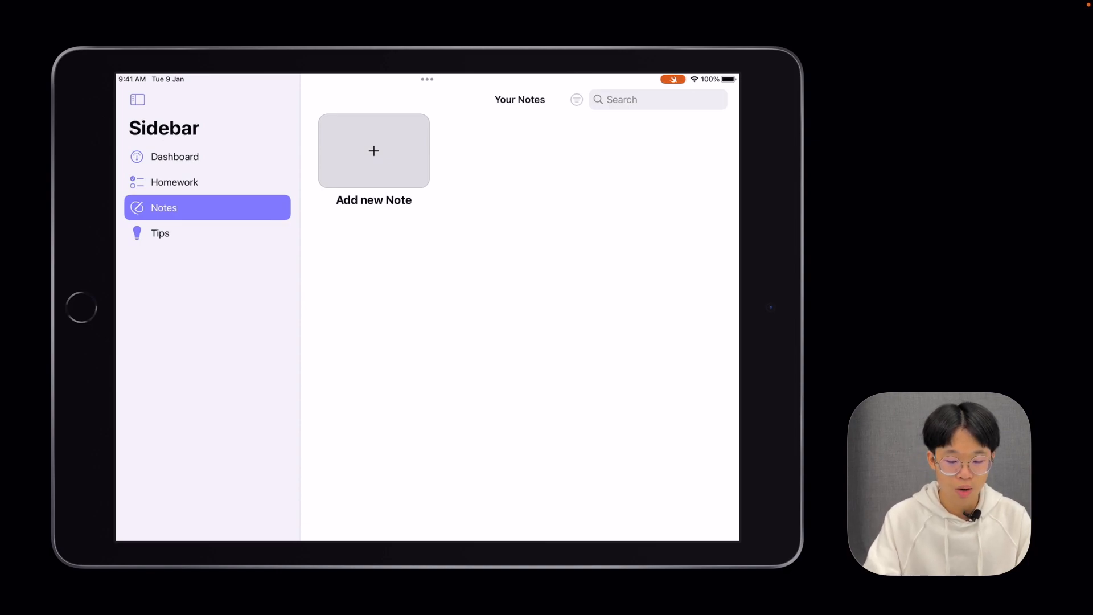
Start a note titled 'Physics Notes' with Physics as its subject
click(374, 150)
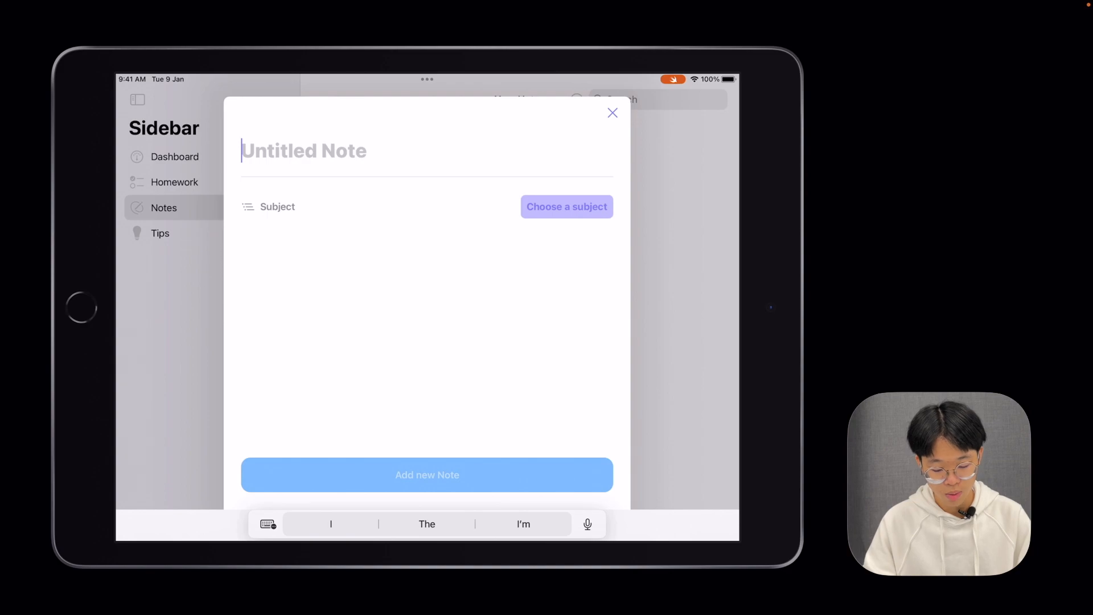
text(Physics No)
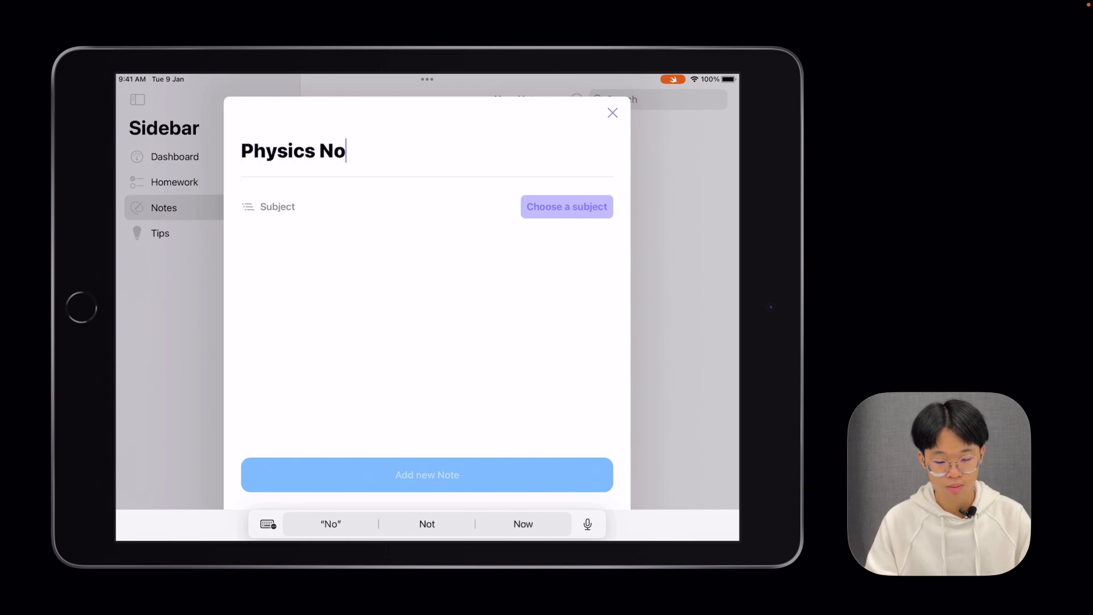
click(566, 206)
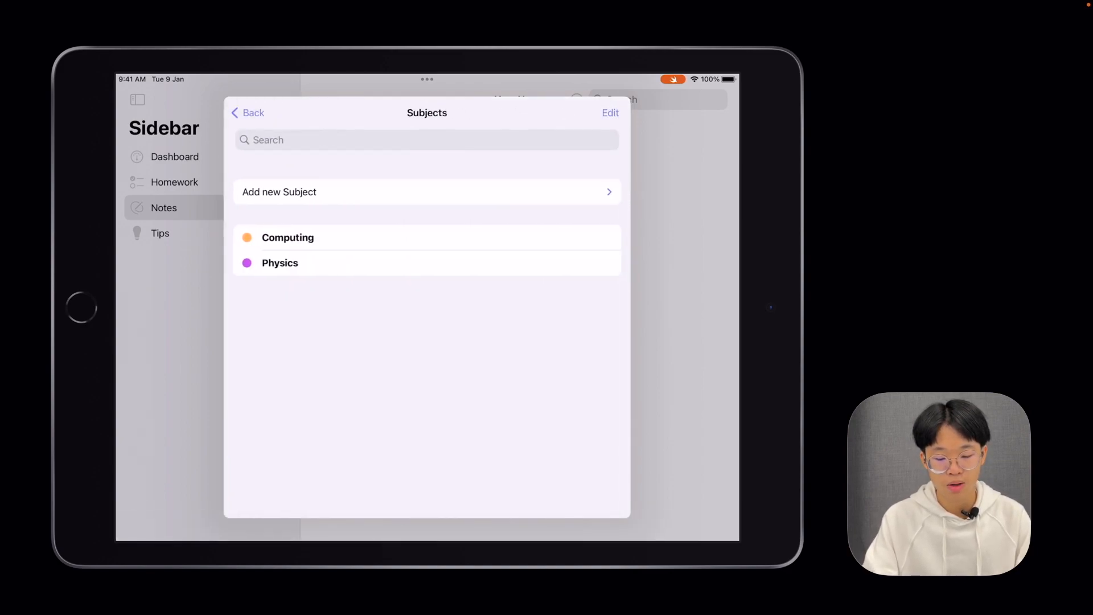
click(248, 113)
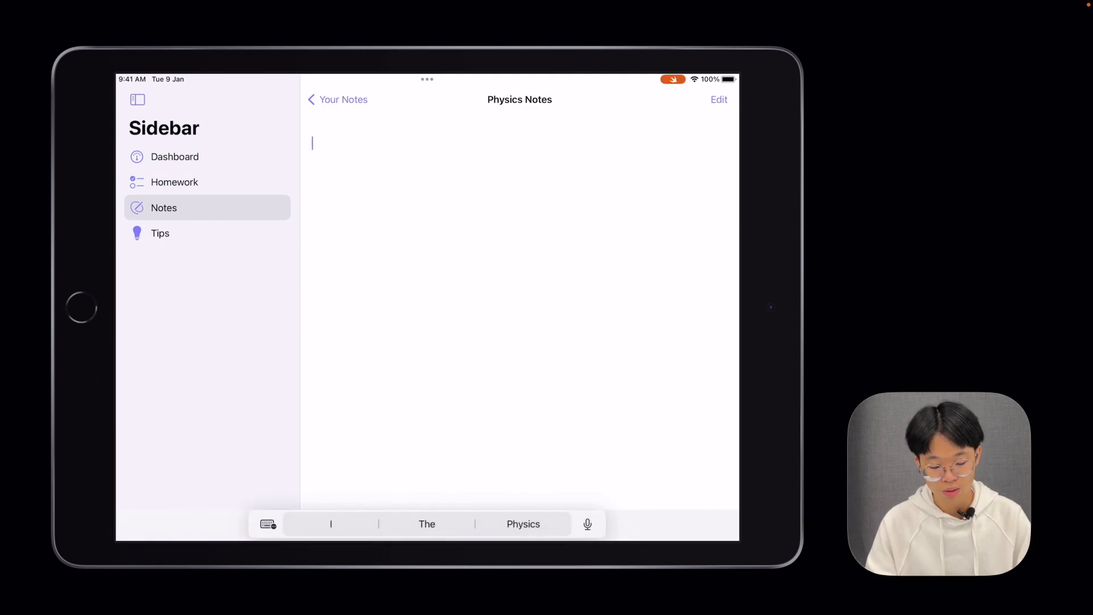
Write 'Moment = f * d' in the note body, then go to Tips
text(M)
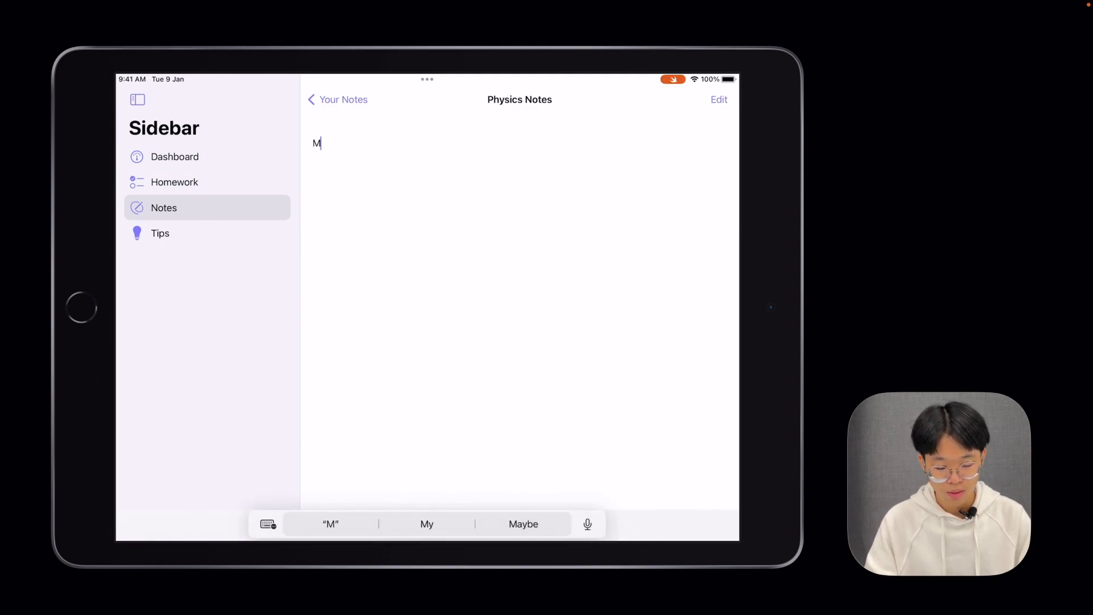
text(oment = f)
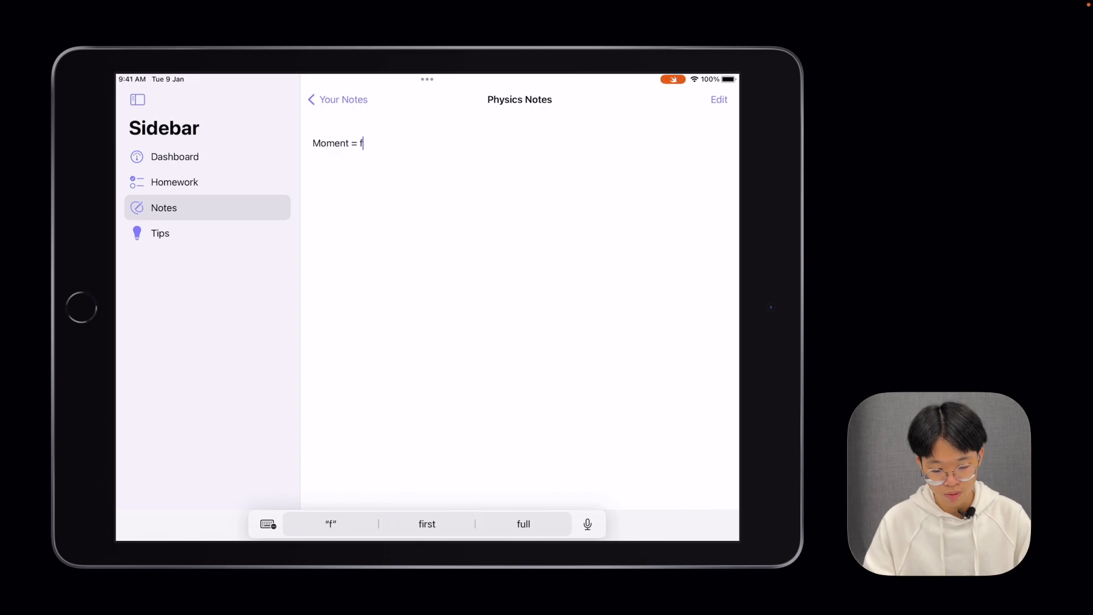
text(* d)
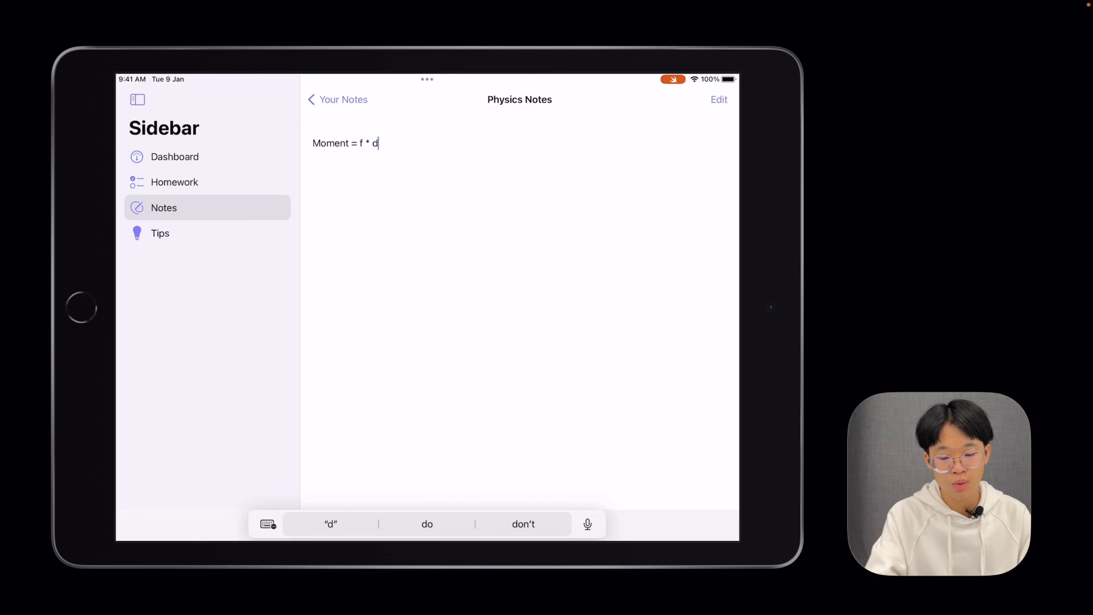
click(337, 99)
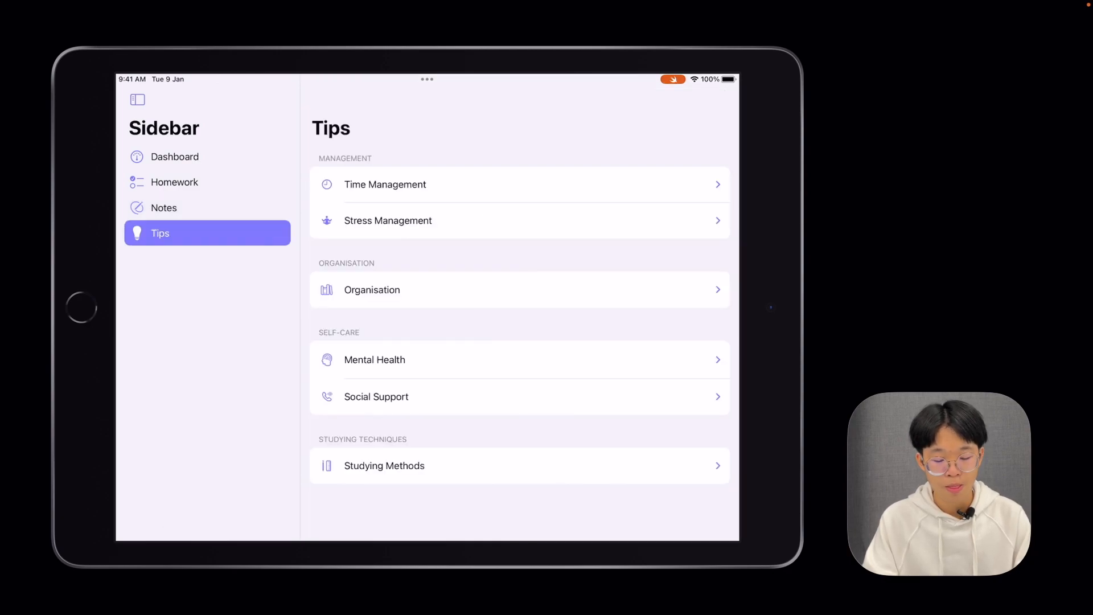
Scroll the tips list and expand the Organisation advice
scroll(up, 3)
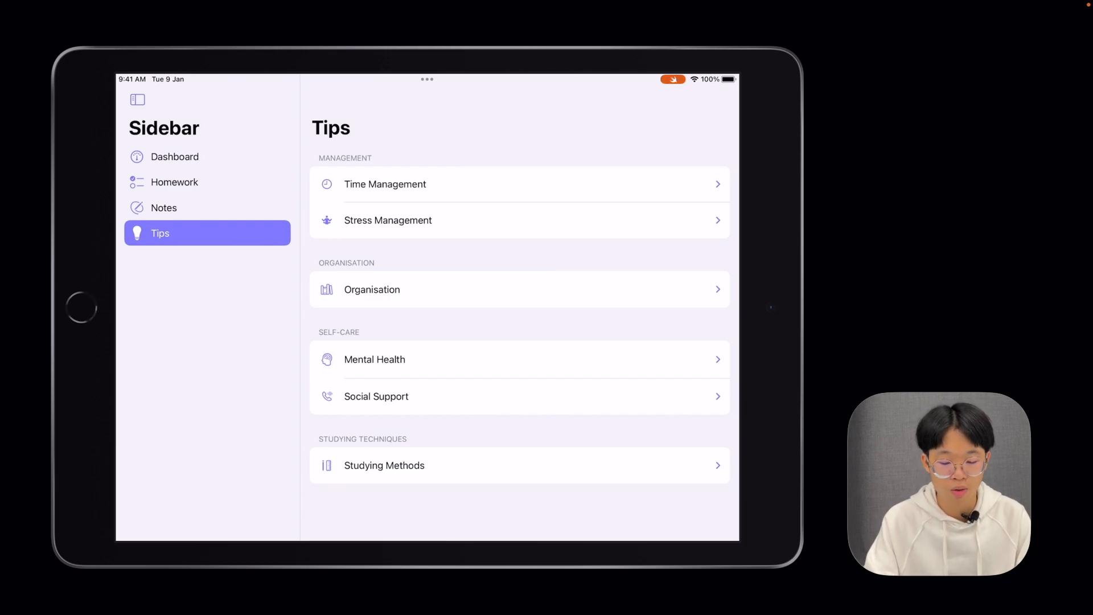
click(519, 289)
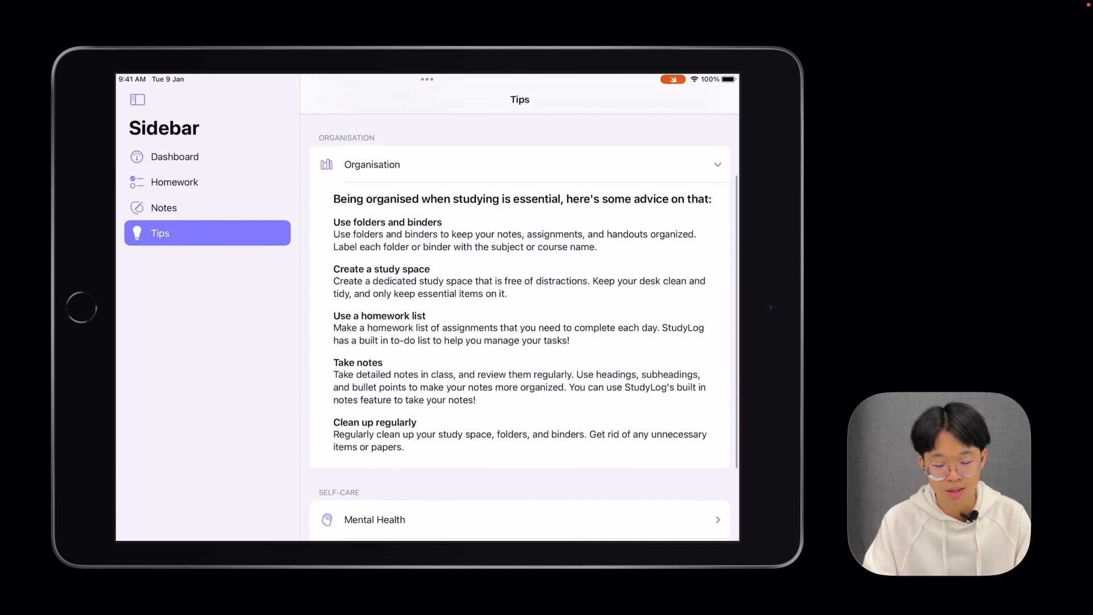
scroll(up, 3)
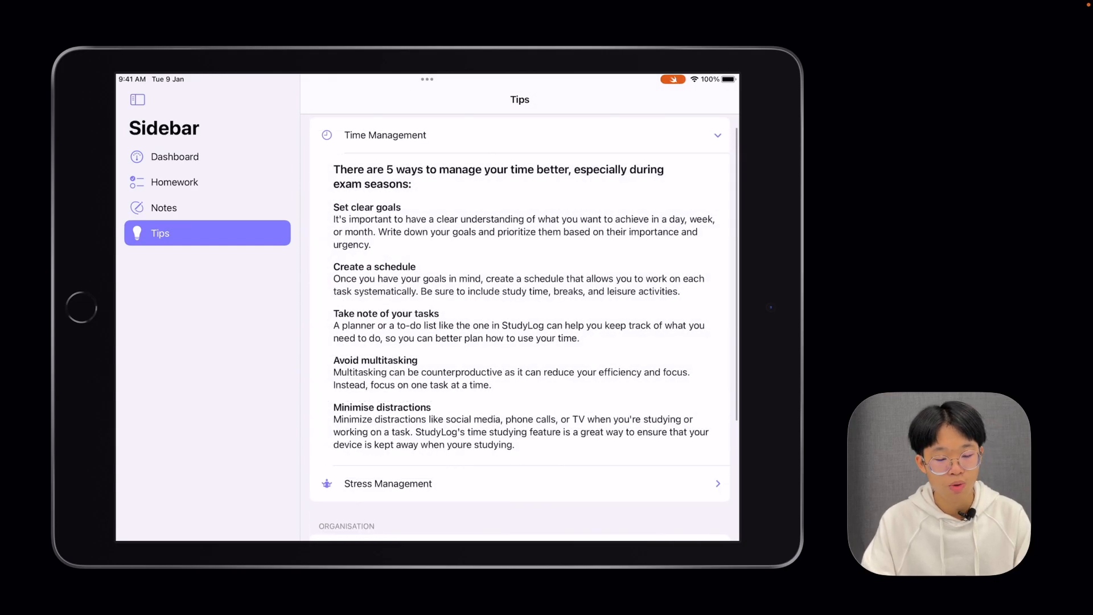